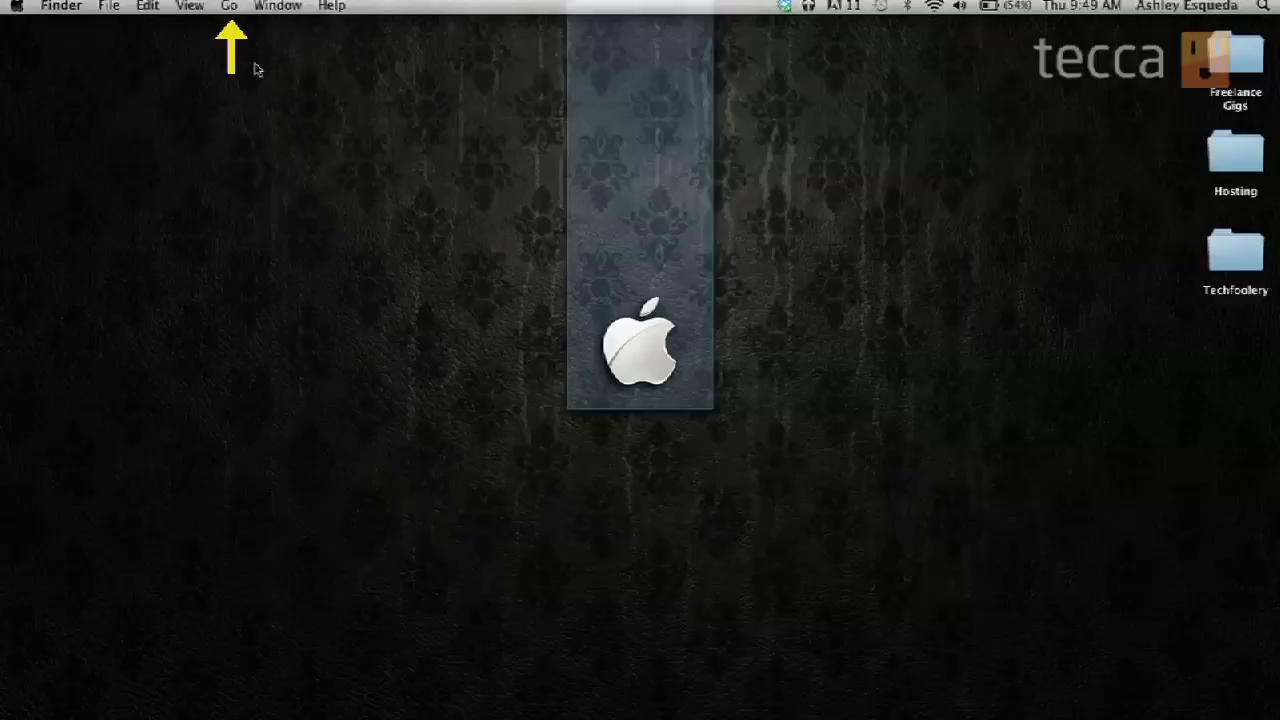
mouse_move(148, 127)
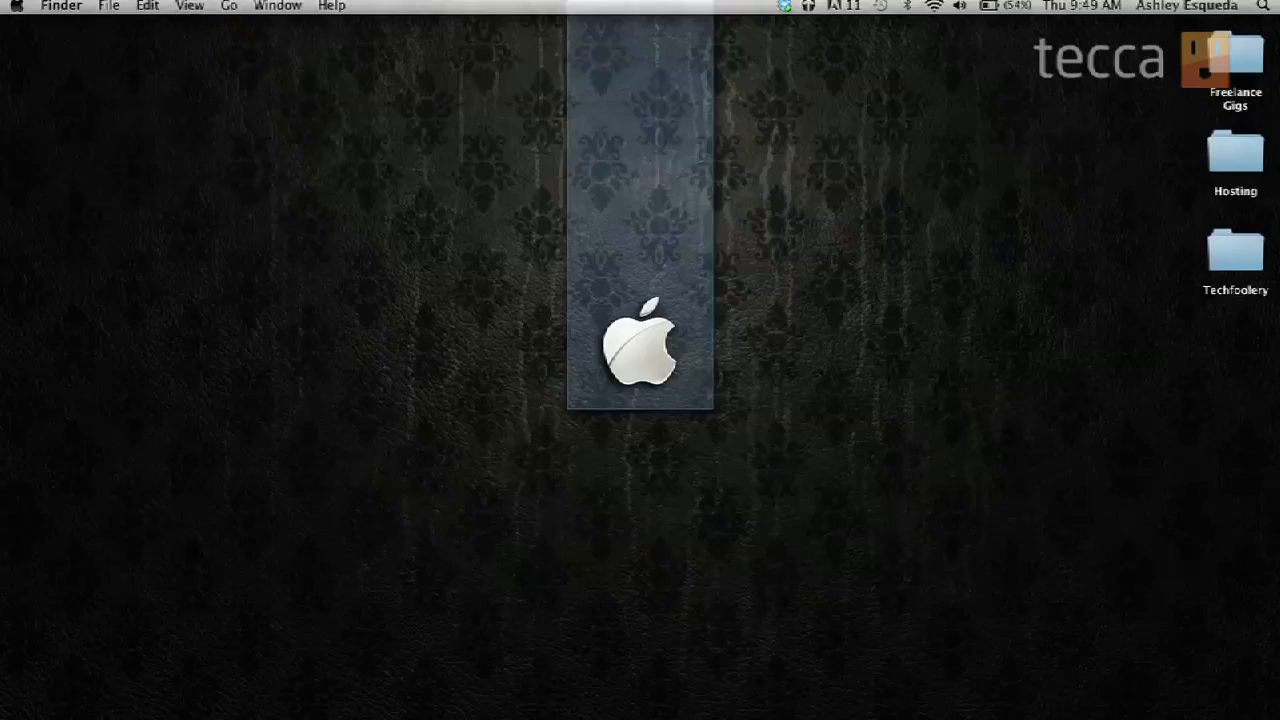
Open Finder's Go menu to reveal destinations including AirDrop.
click(229, 6)
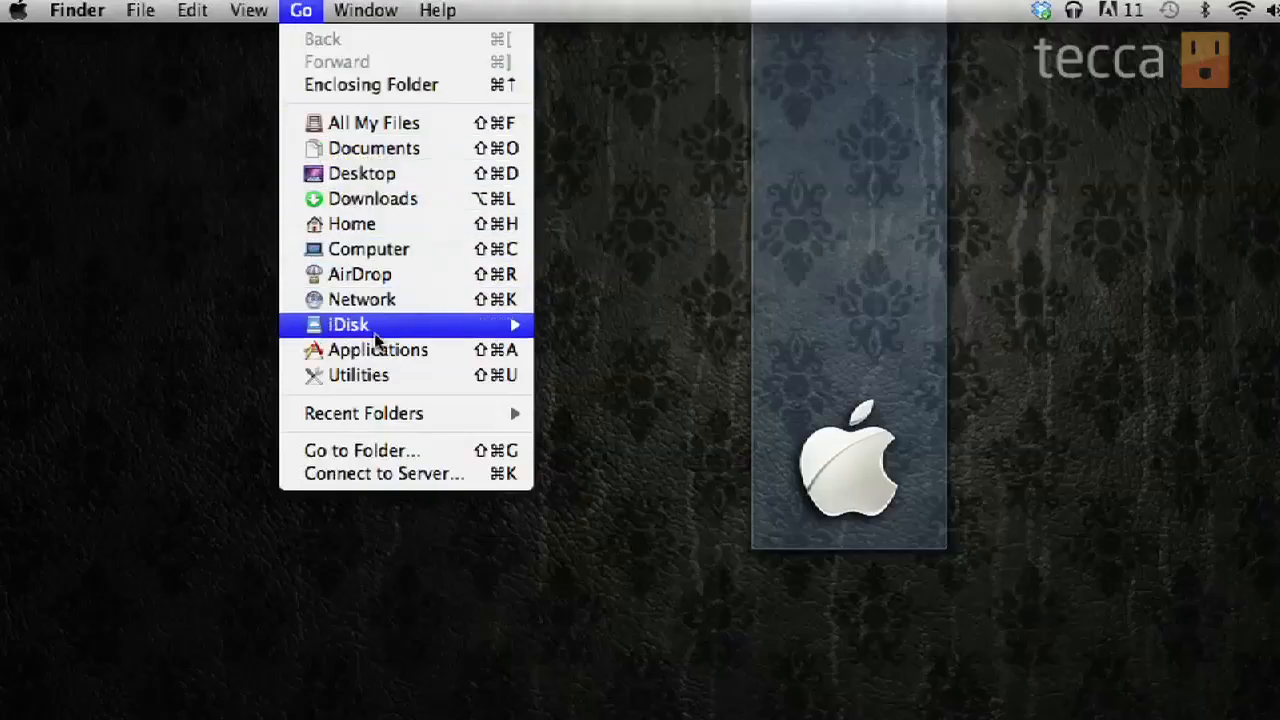
mouse_move(359, 274)
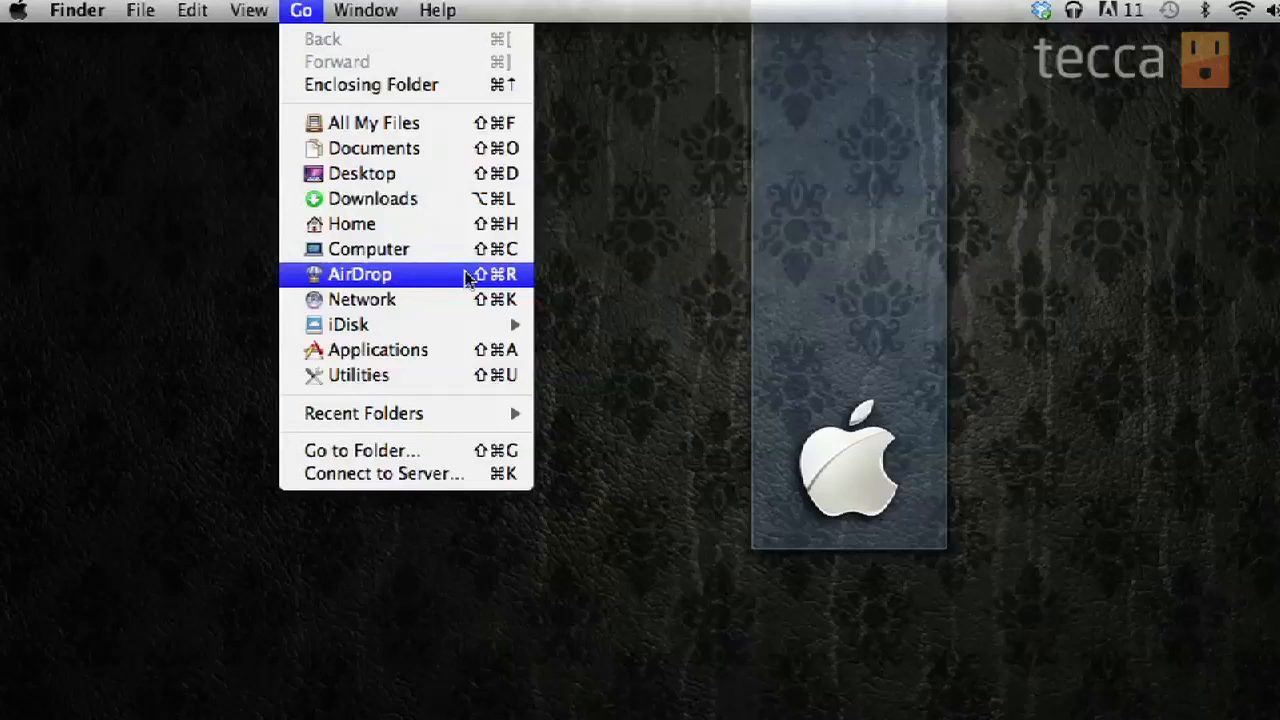
mouse_move(450, 283)
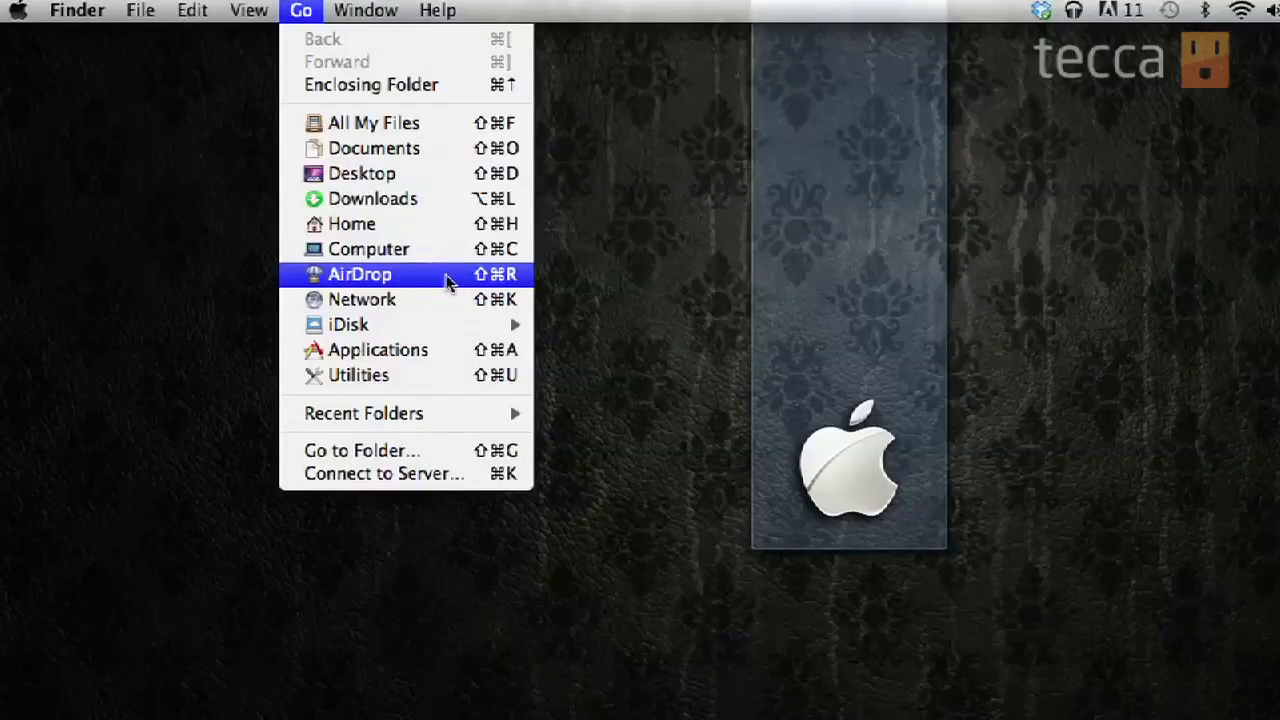
Choose AirDrop from the Go menu to show the nearby Mac PixelPusher.
click(359, 274)
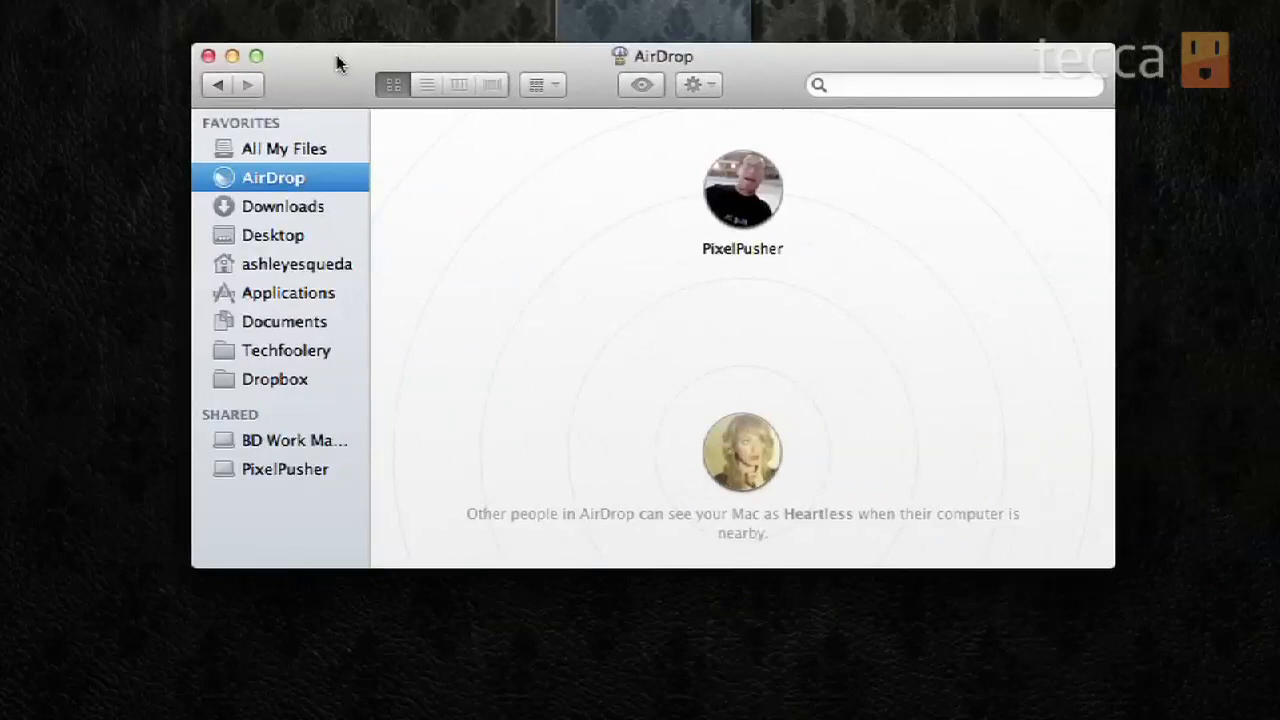
mouse_move(723, 362)
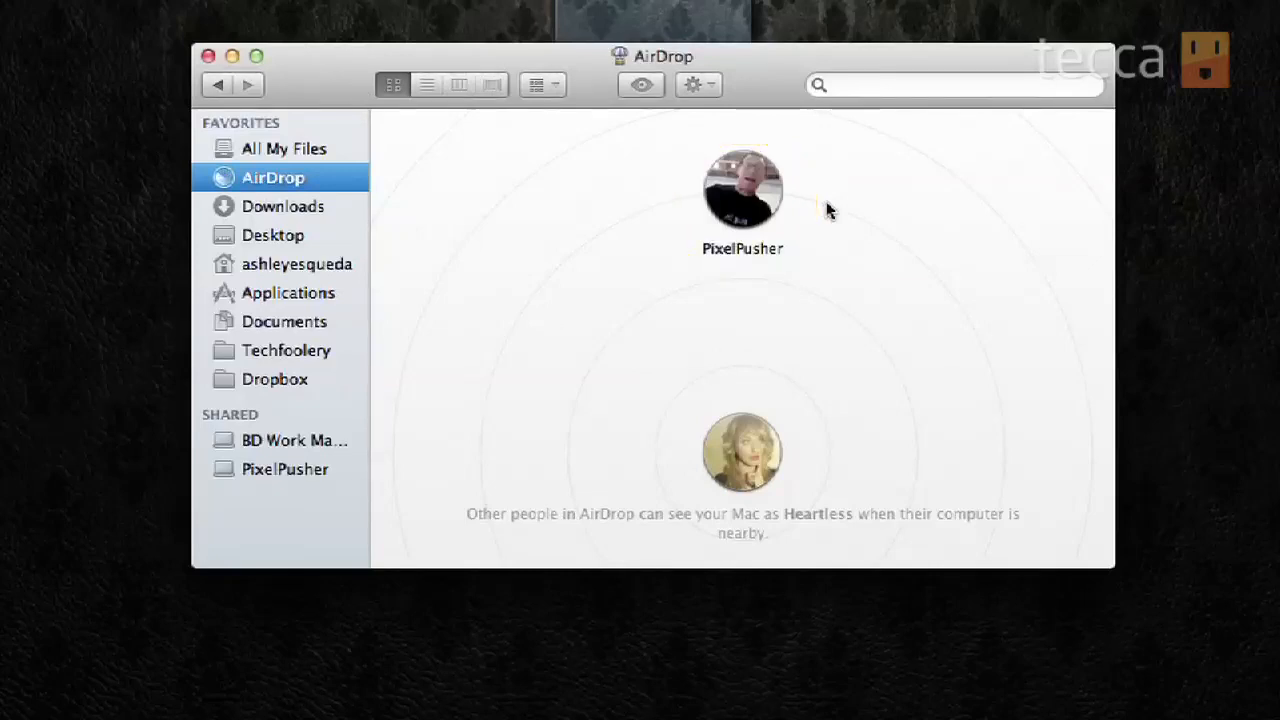
mouse_move(800, 190)
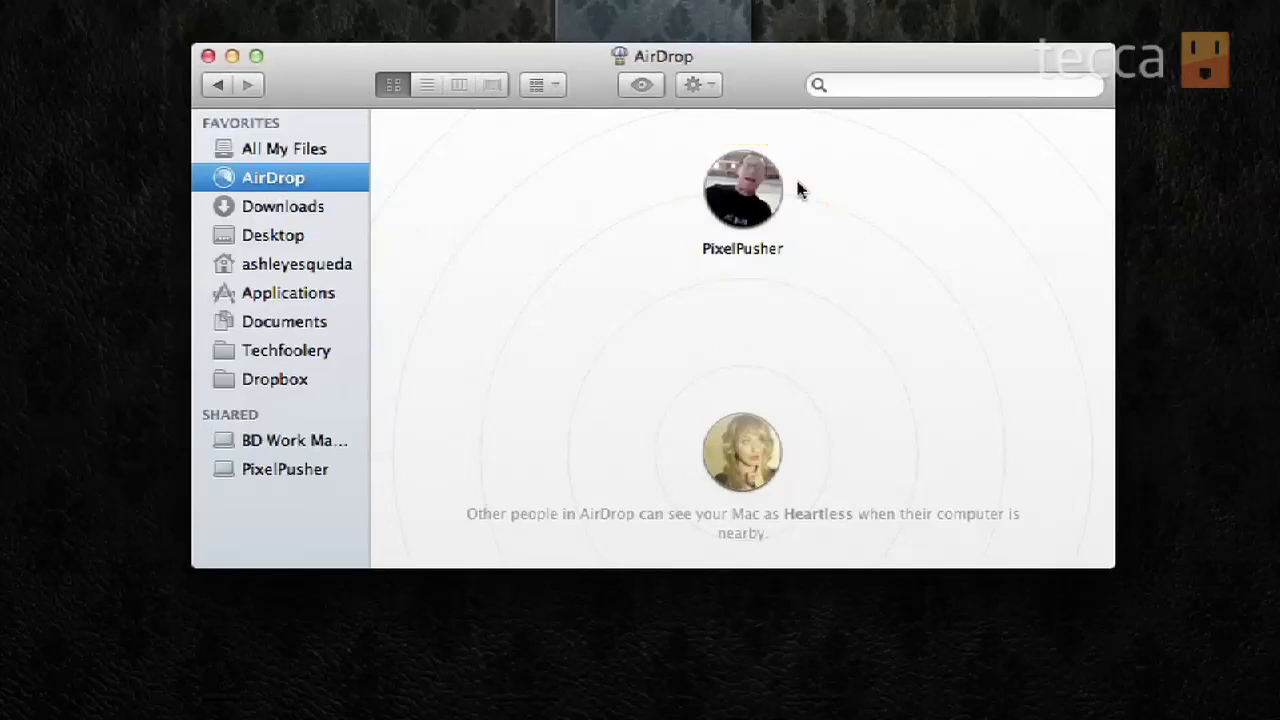
mouse_move(744, 270)
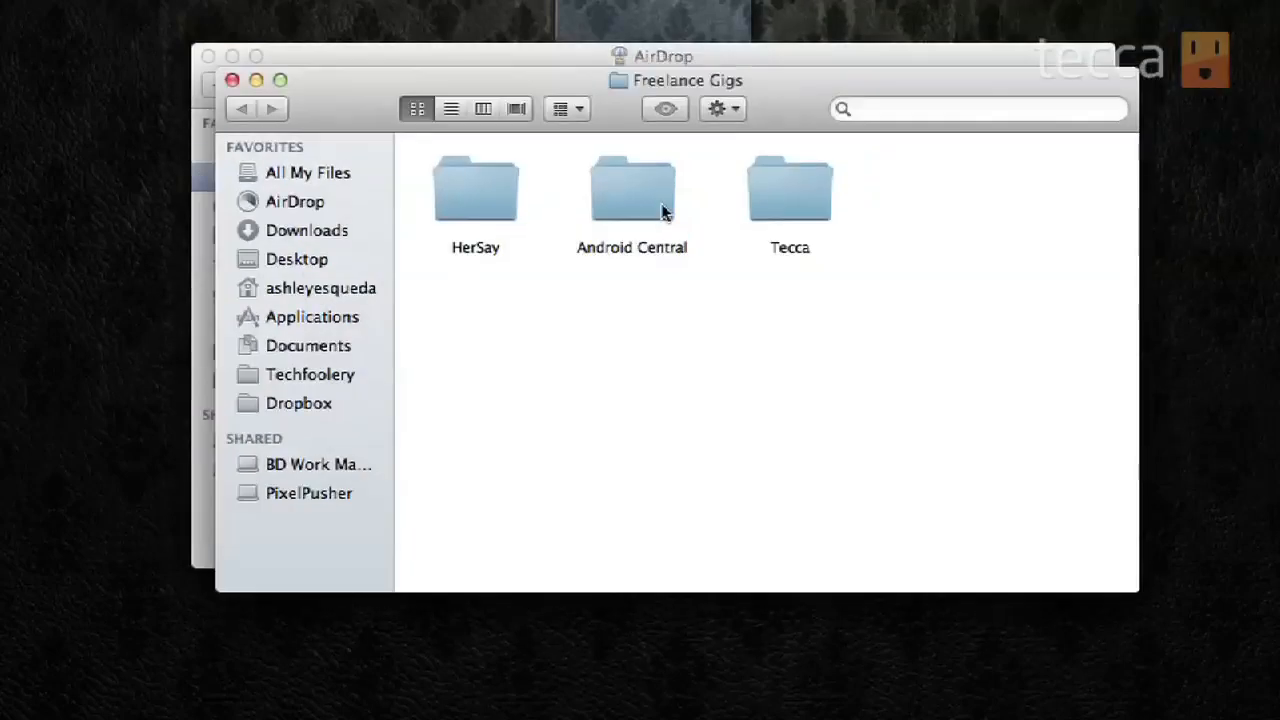
Open a Freelance Gigs subfolder and confirm sending the tecca logo PNG to PixelPusher.
double_click(789, 188)
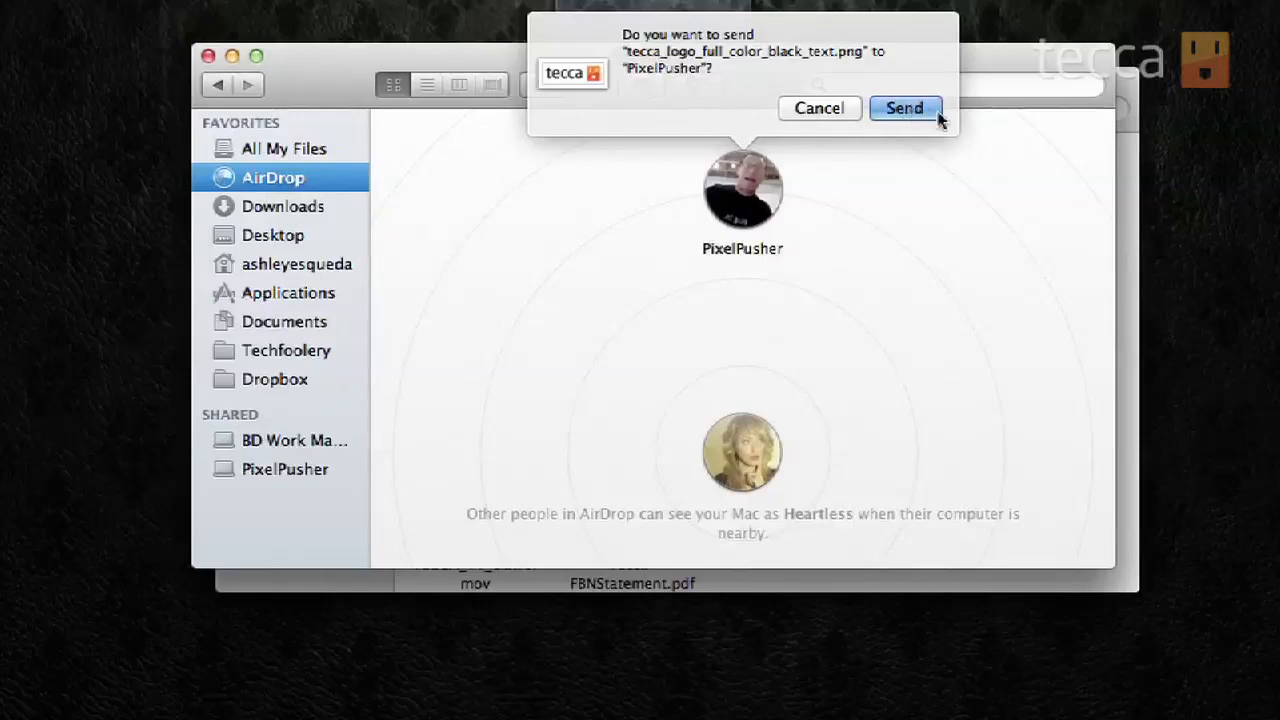
click(903, 108)
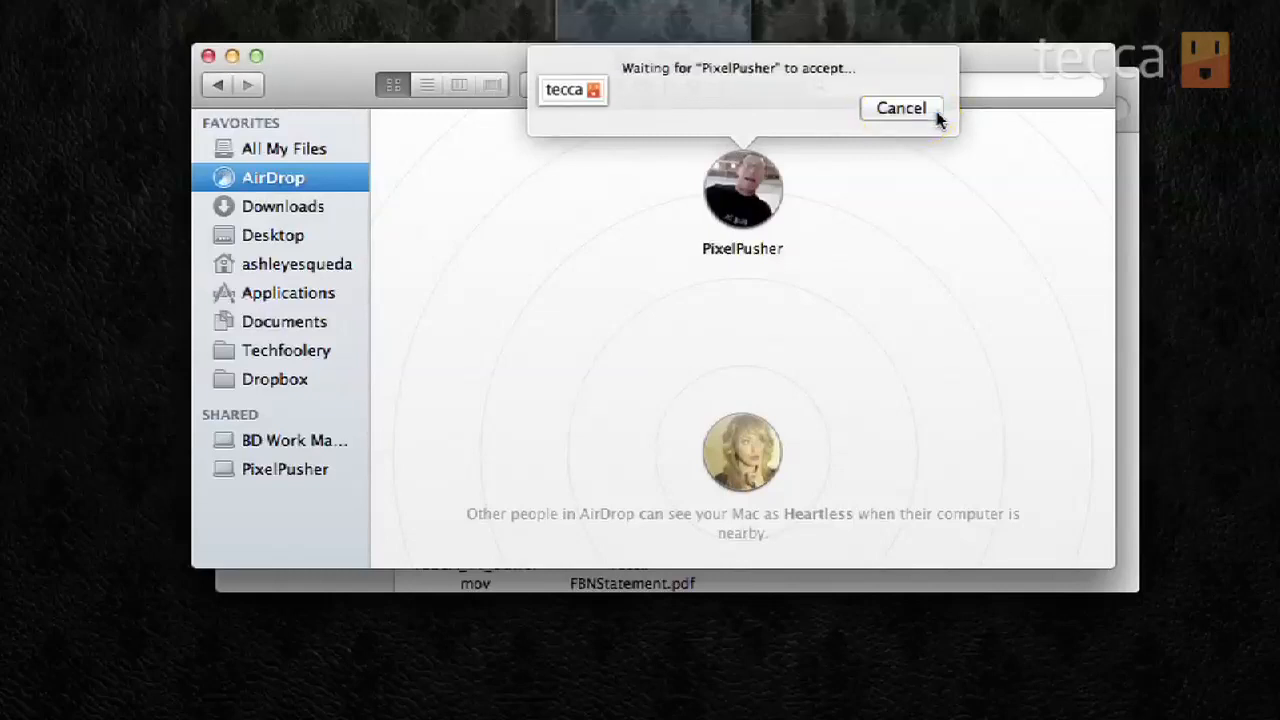
mouse_move(930, 67)
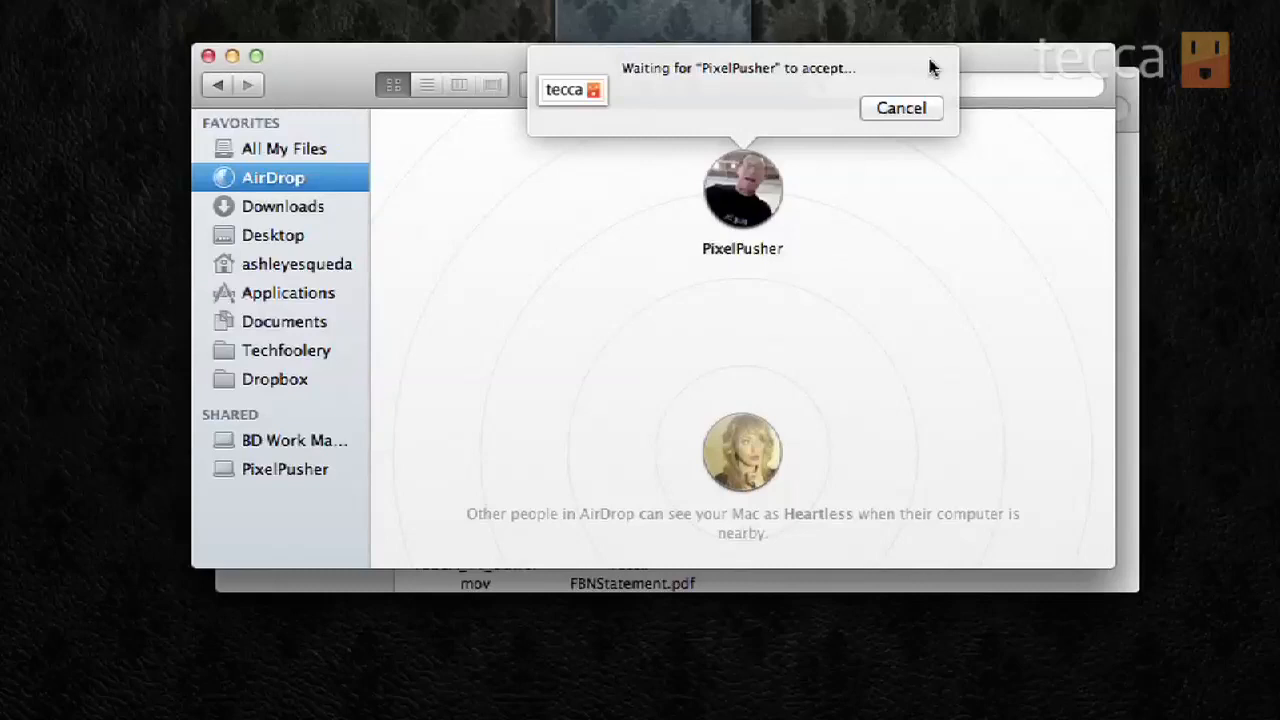
click(899, 107)
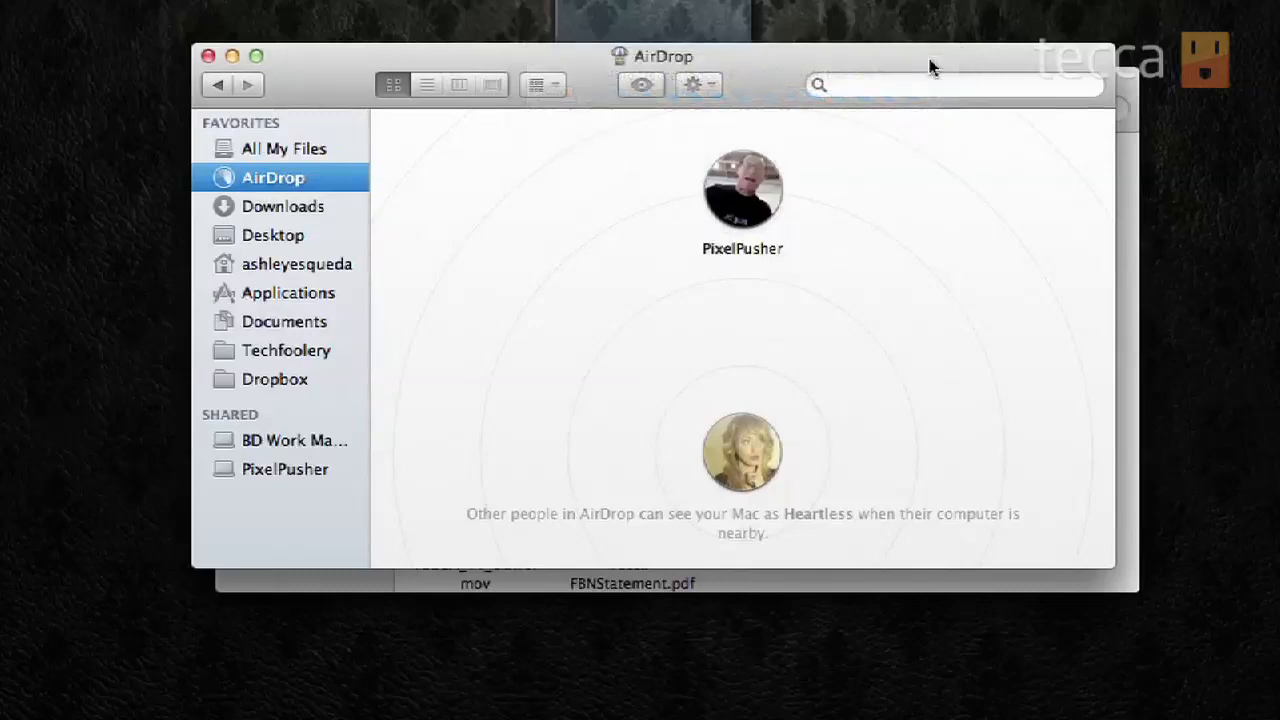
mouse_move(870, 202)
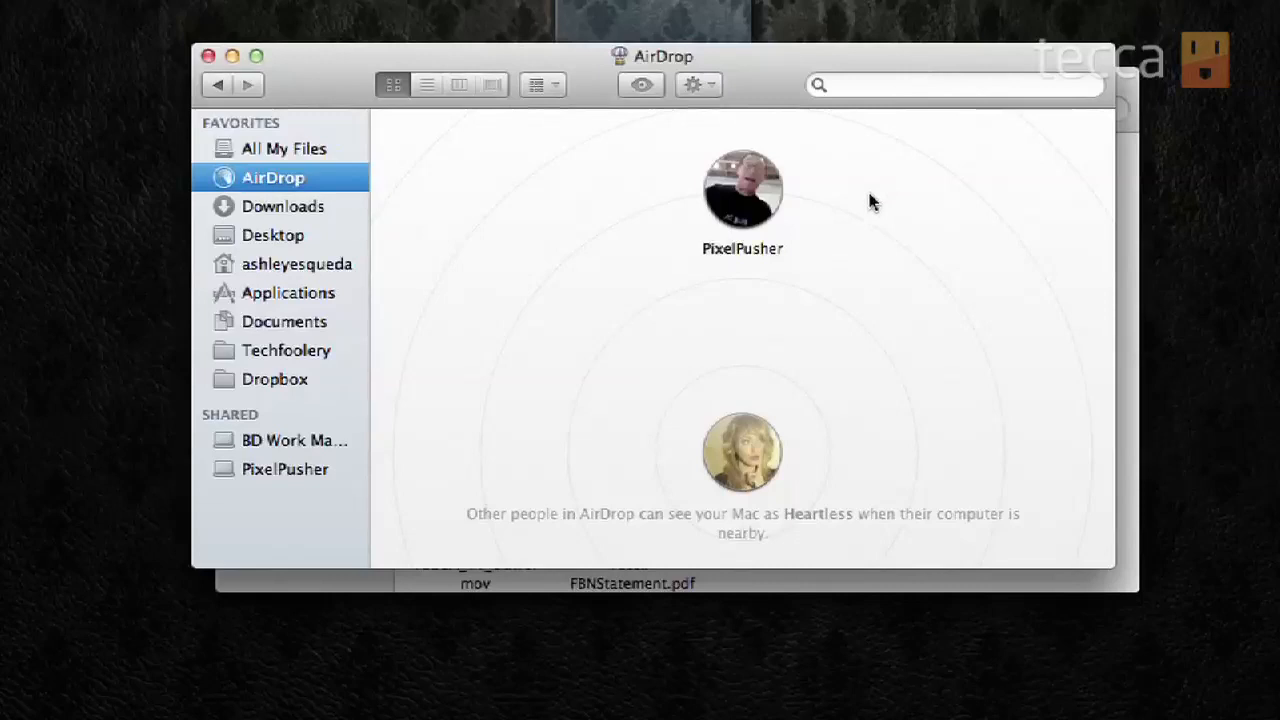
mouse_move(845, 217)
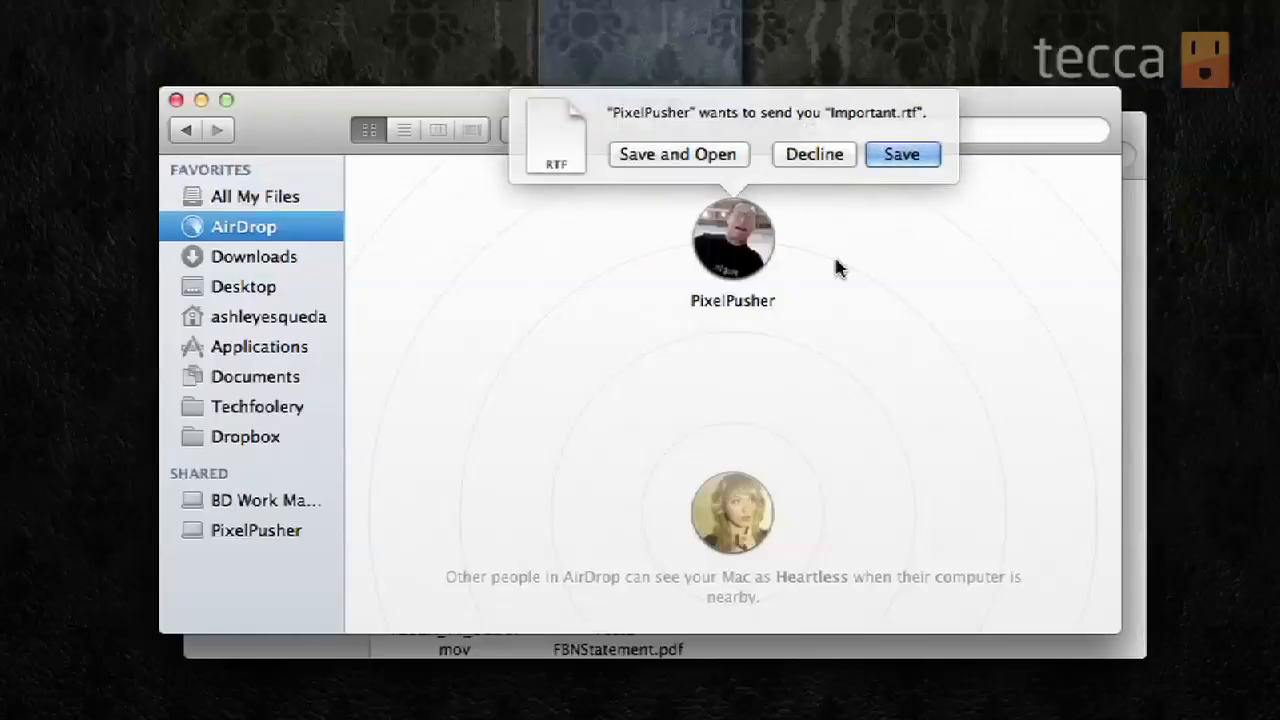
mouse_move(825, 143)
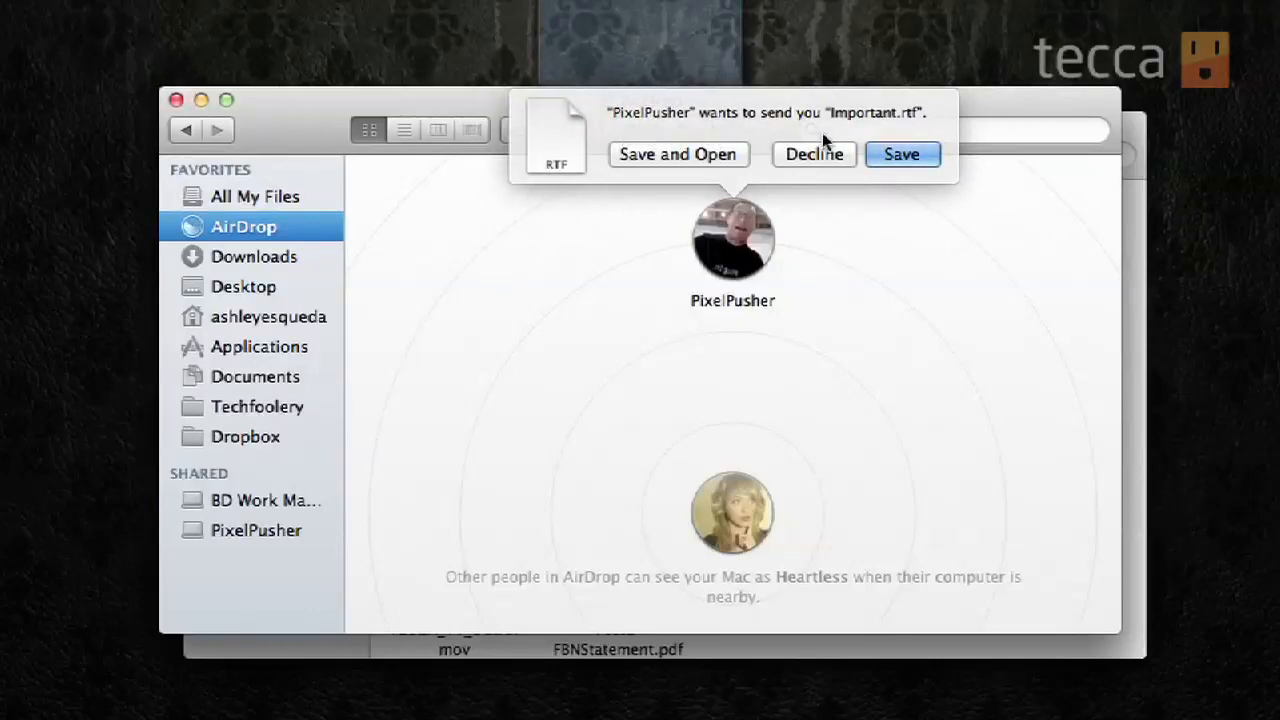
mouse_move(845, 140)
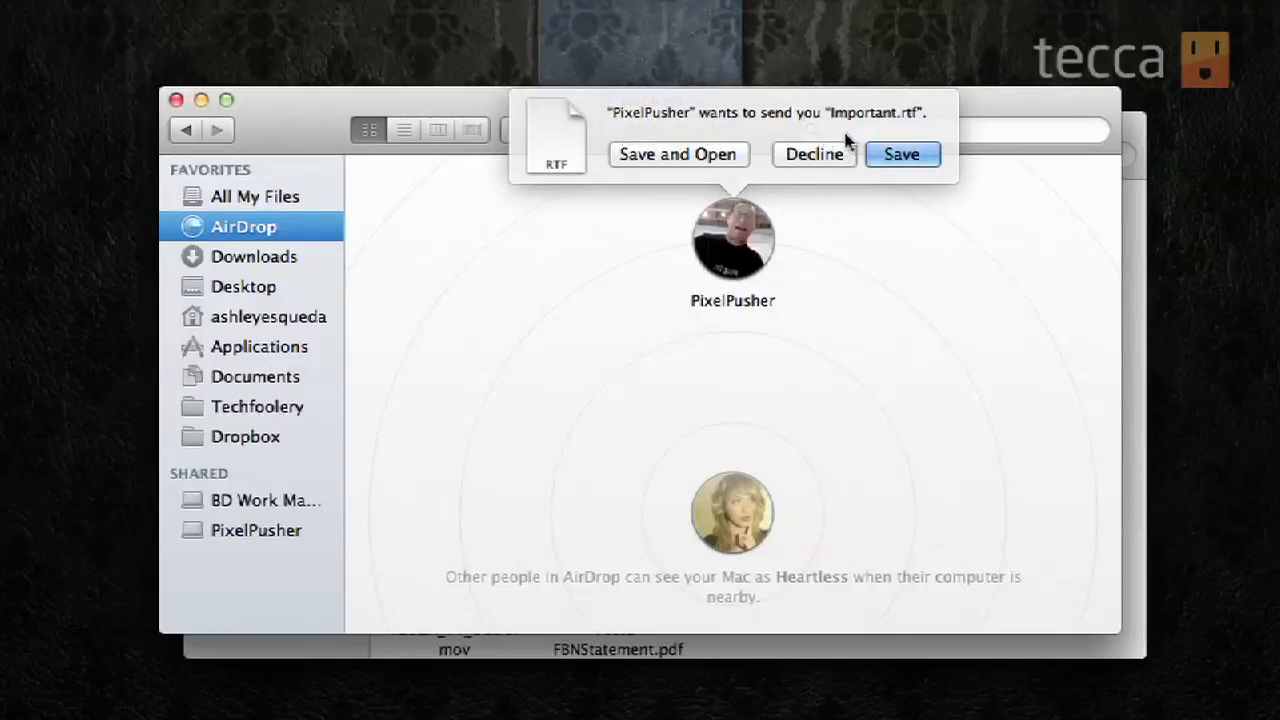
mouse_move(880, 186)
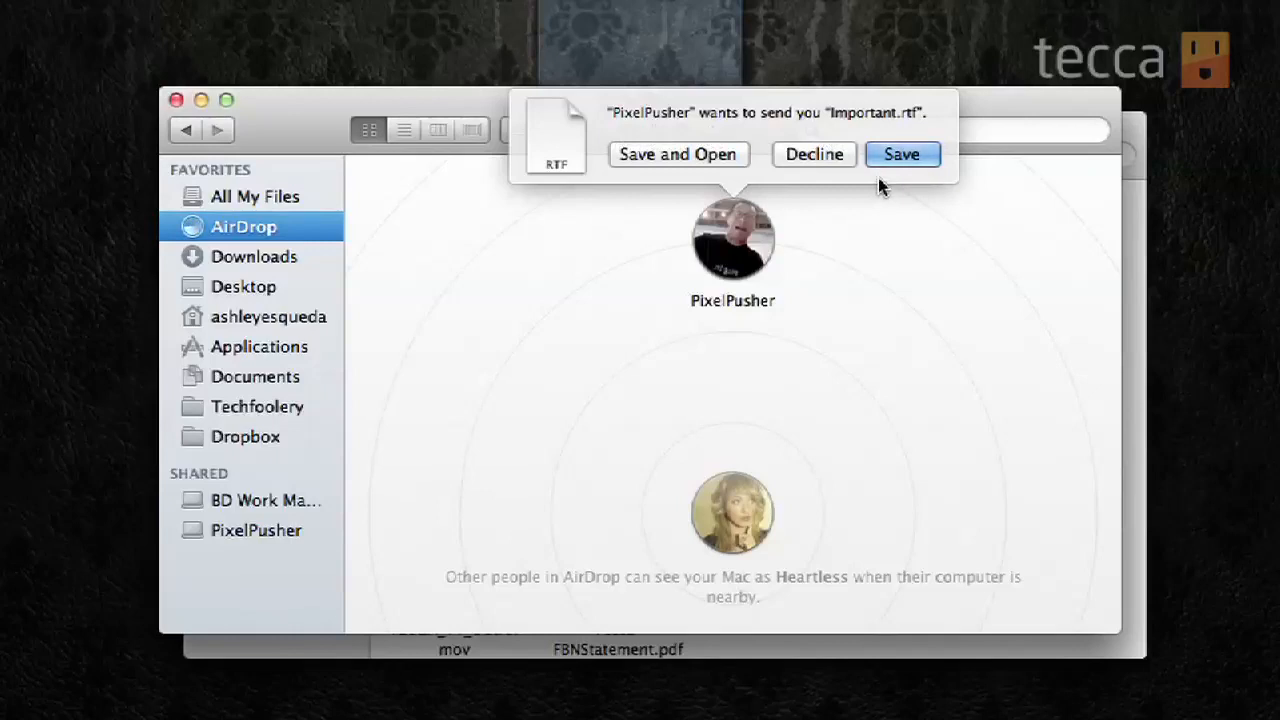
mouse_move(687, 182)
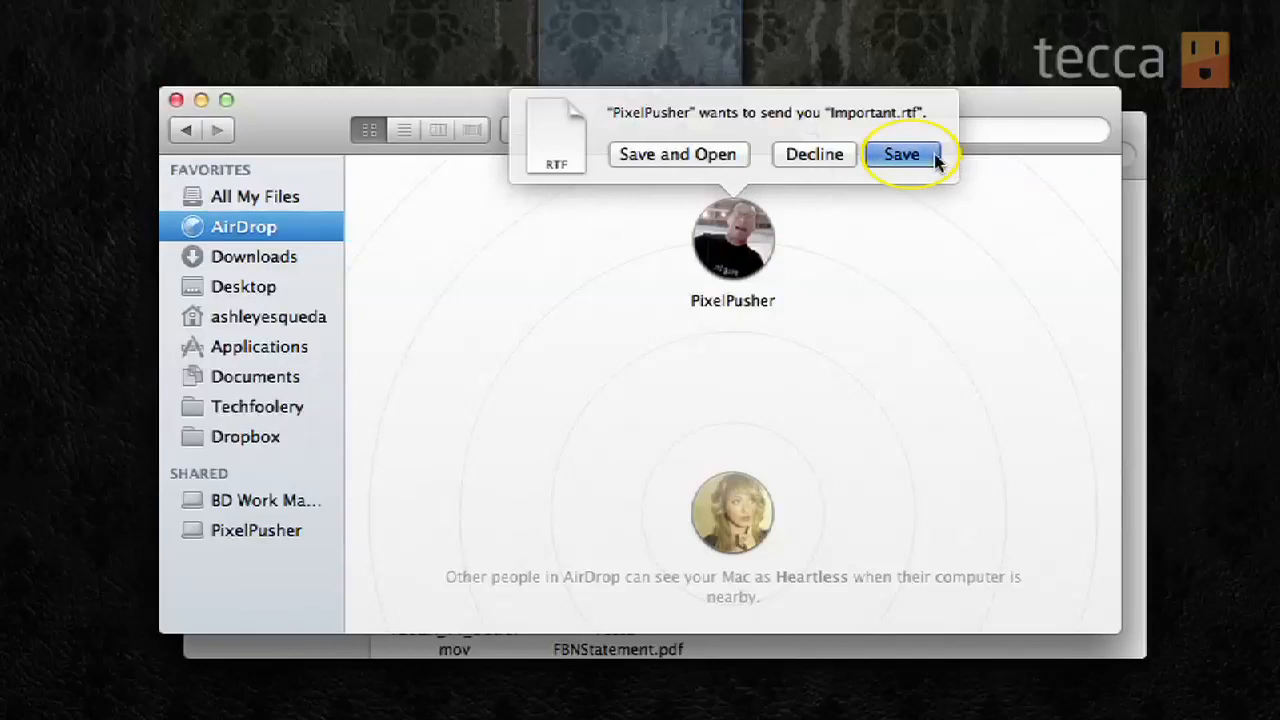
Save the incoming Important.rtf from PixelPusher.
click(901, 153)
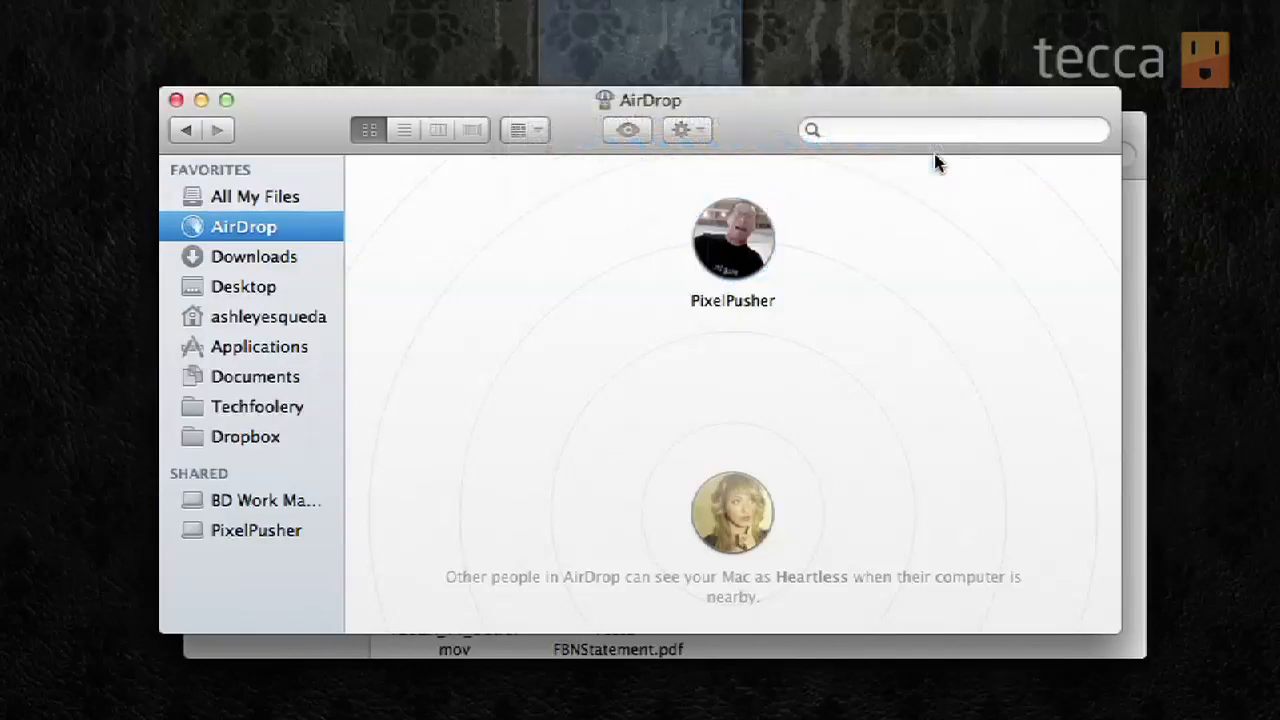
mouse_move(937, 163)
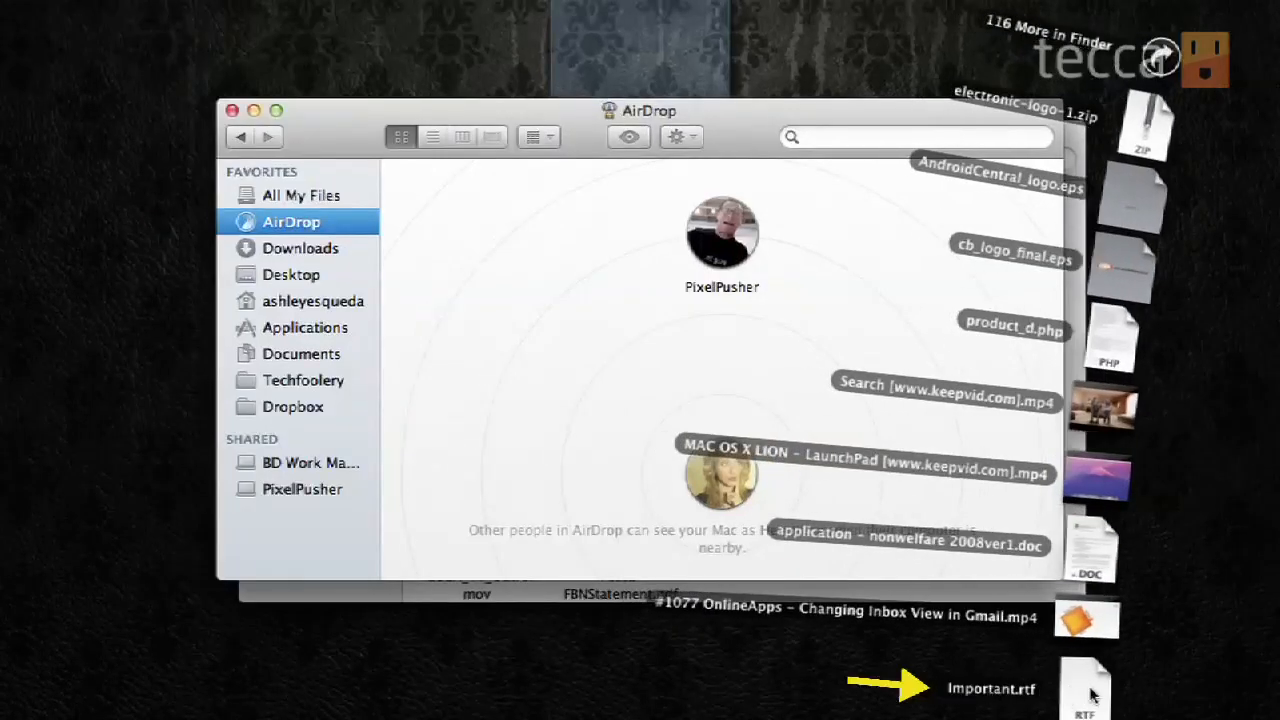
Open Important.rtf from the Downloads stack in TextEdit.
double_click(1085, 688)
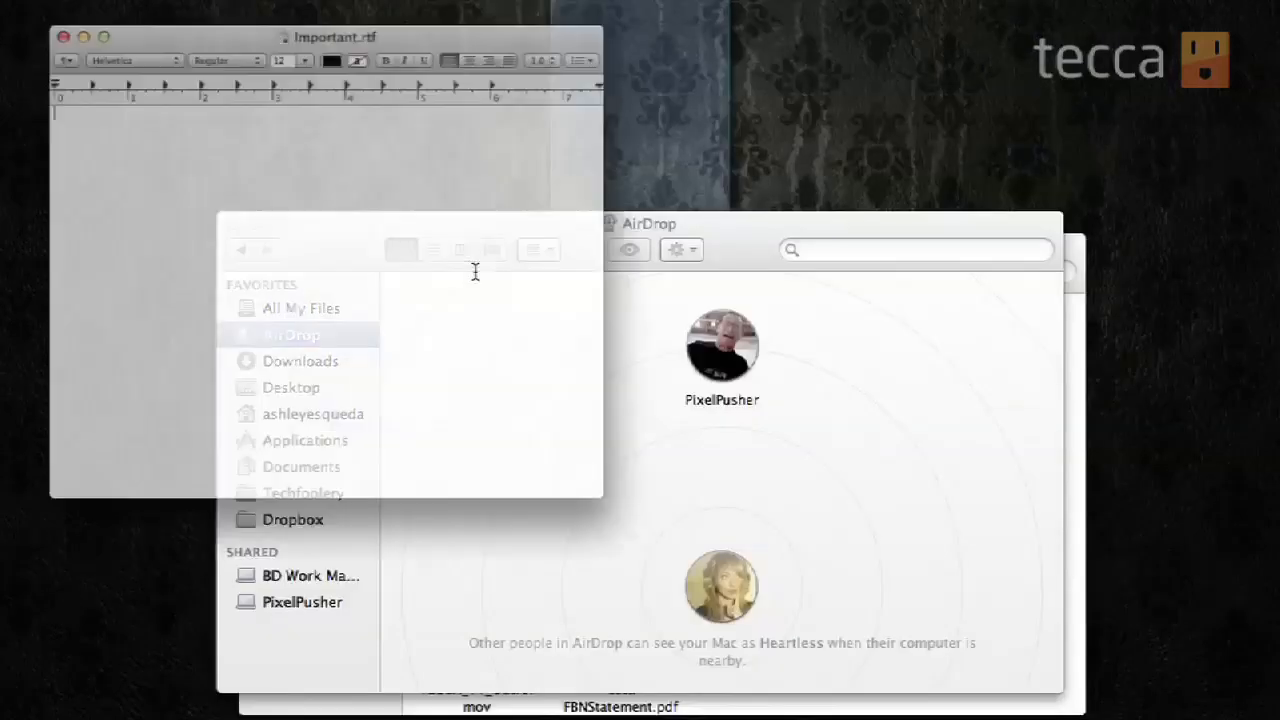